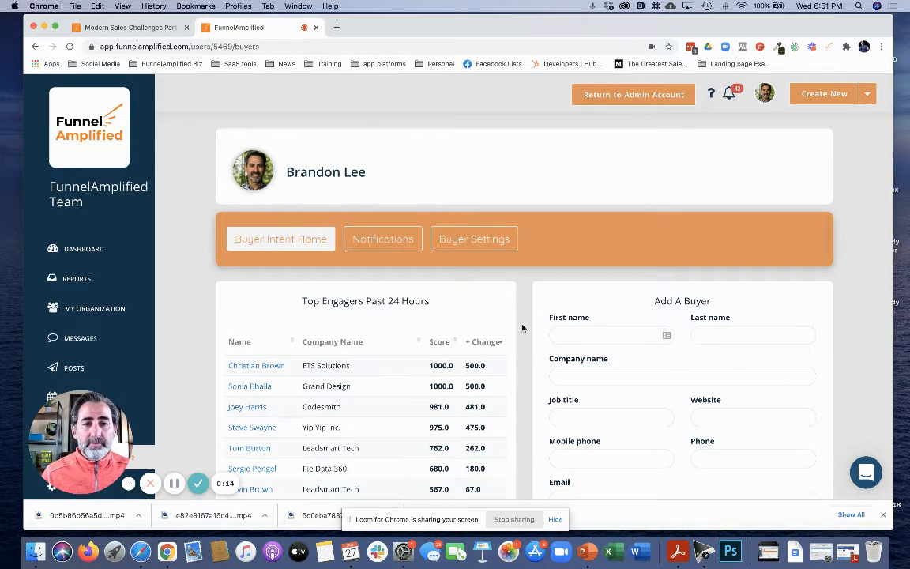
- Filter the My Buyers table with the search term 'test' to show only Test Buyer
scroll("down", 3)
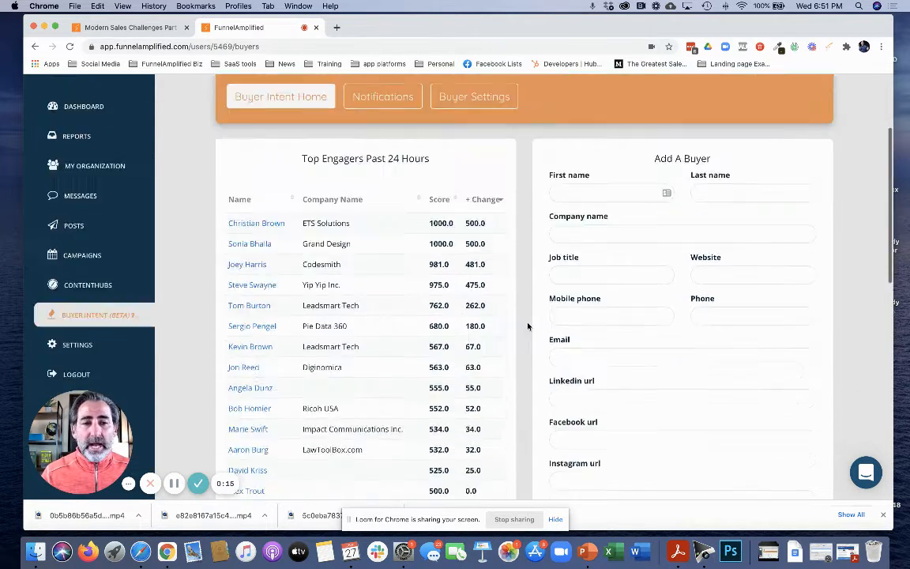
scroll("down", 3)
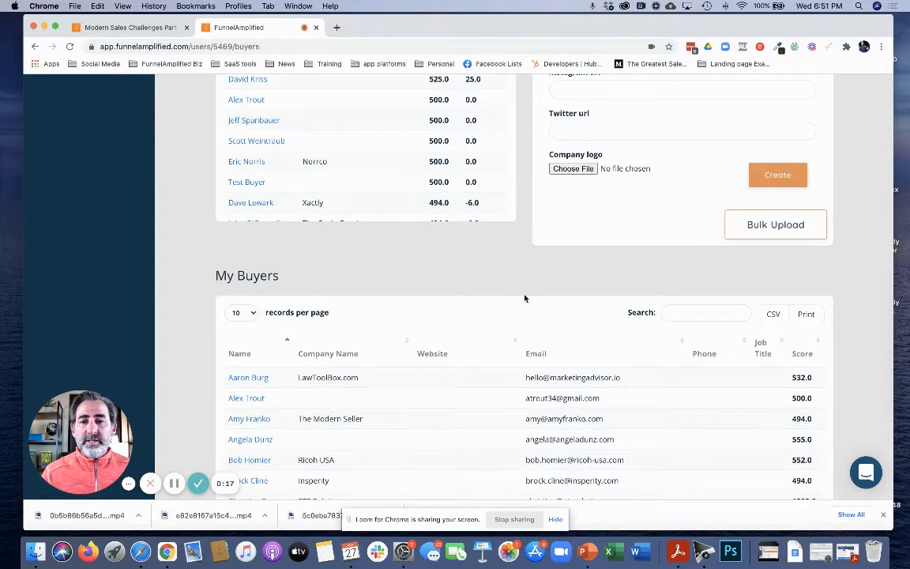
scroll("down", 3)
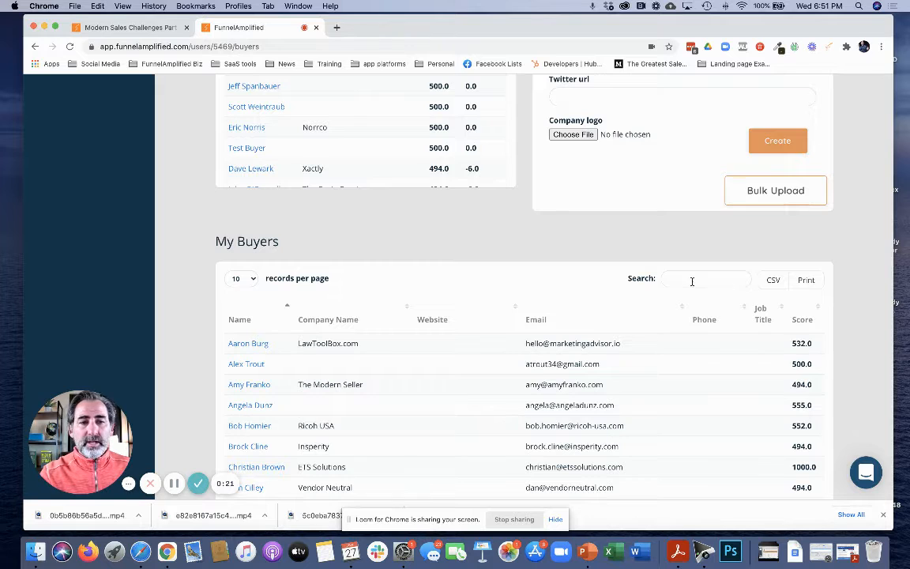
type("test")
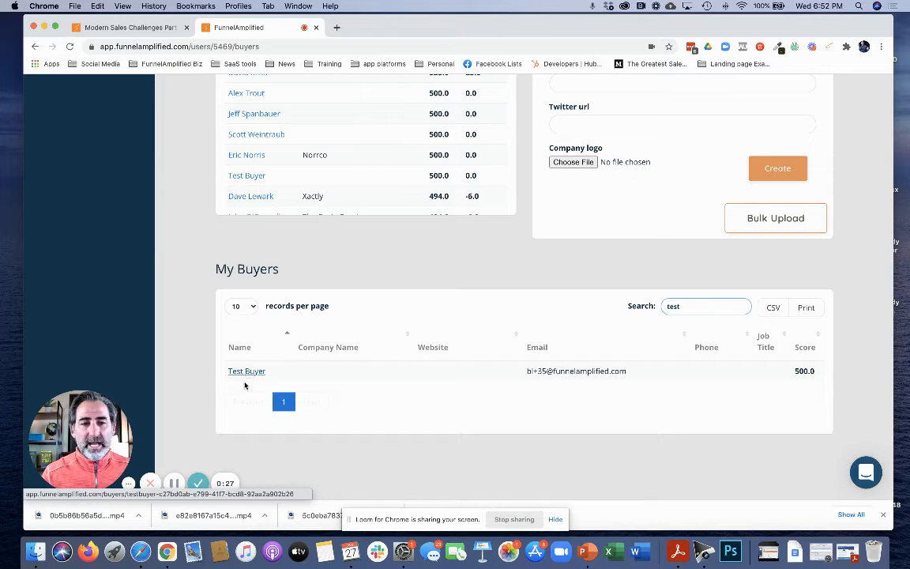
- Open Test Buyer's dashboard to view the welcome link and intent score of 500
left_click(246, 370)
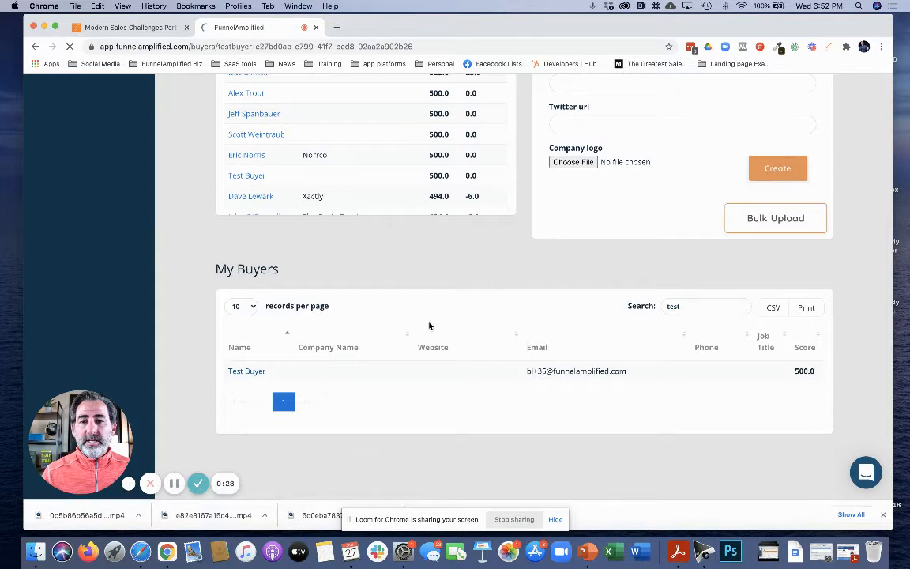
left_click(246, 371)
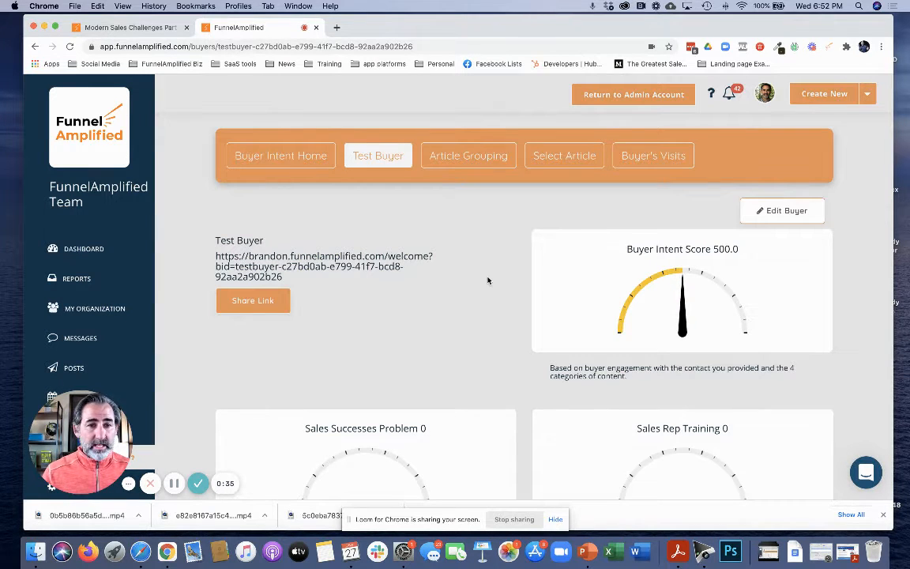
scroll("down", 3)
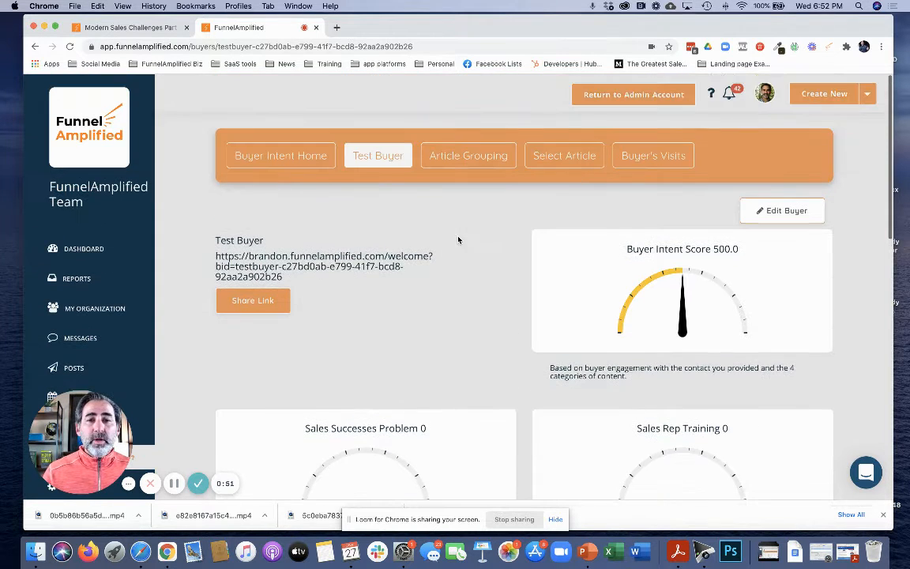
mouse_move(468, 253)
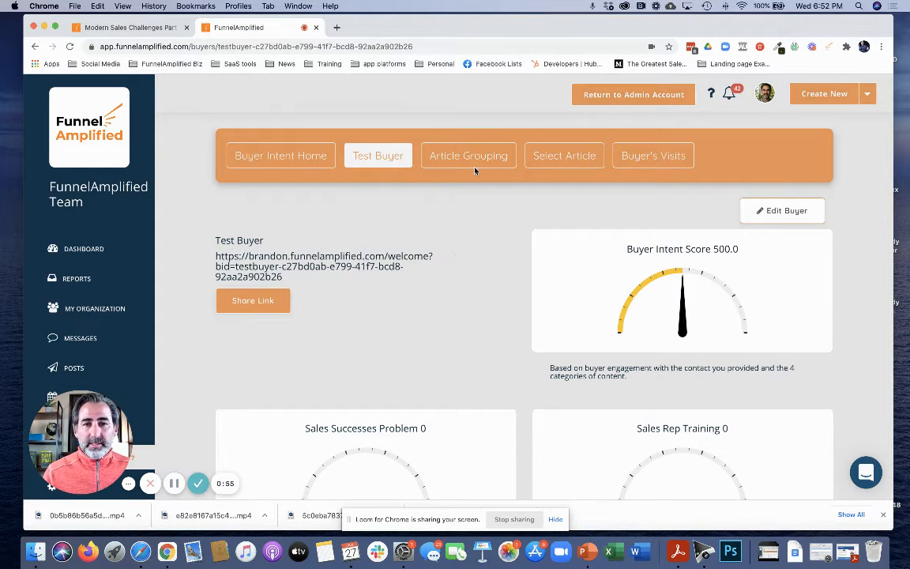
- Open Test Buyer's Article Library from Article Grouping without copying another buyer's articles
left_click(468, 154)
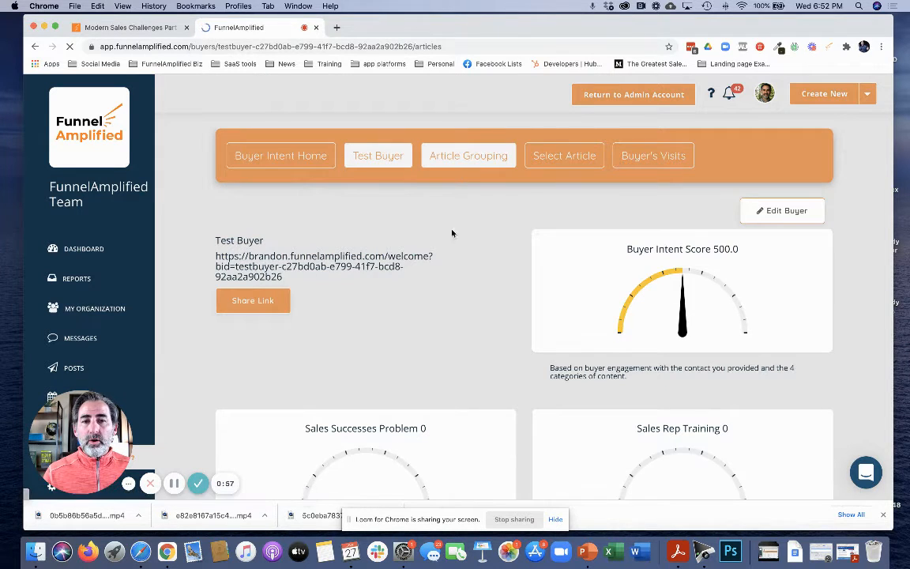
left_click(468, 155)
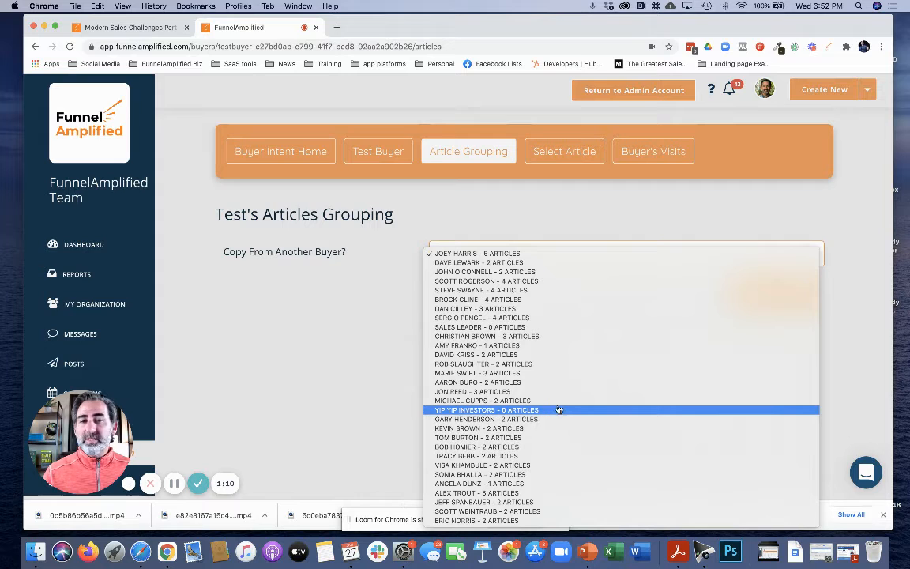
mouse_move(478, 261)
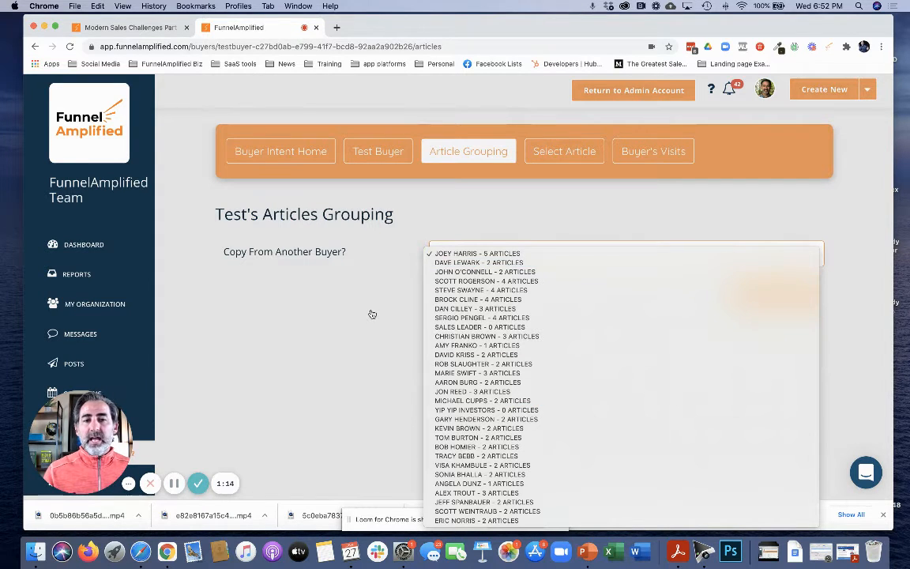
mouse_move(478, 263)
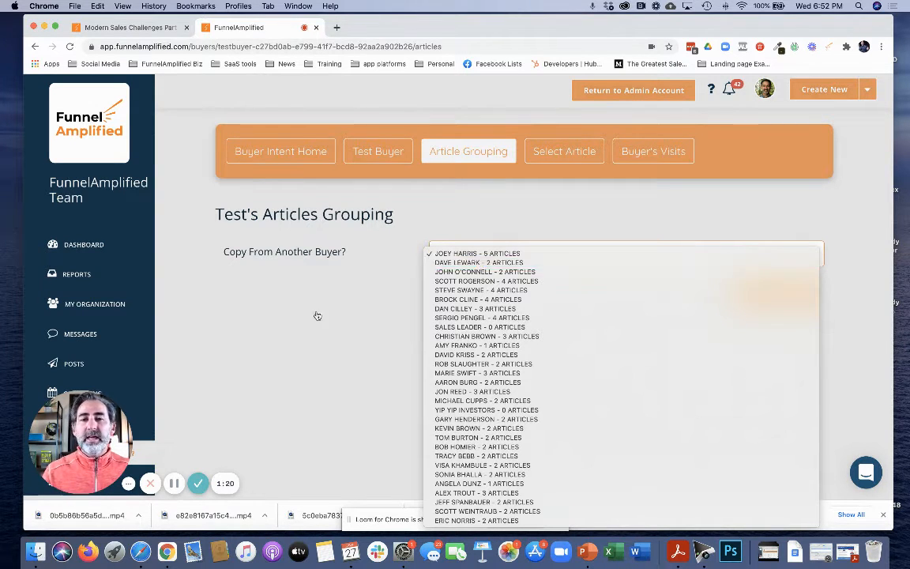
left_click(478, 252)
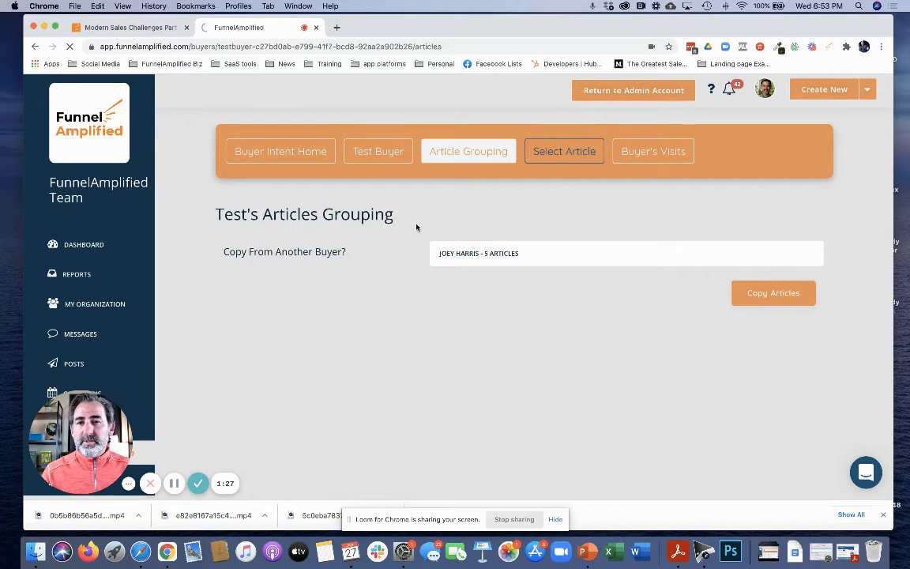
left_click(565, 150)
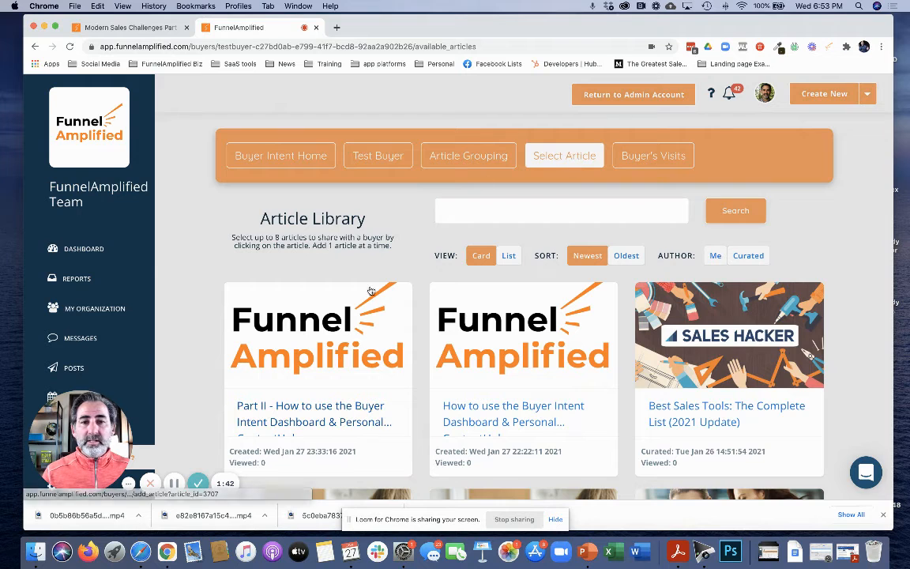
- Add 'Best Sales Tools: The Complete List (2021 Update)' to Test Buyer's grouping
left_click(561, 210)
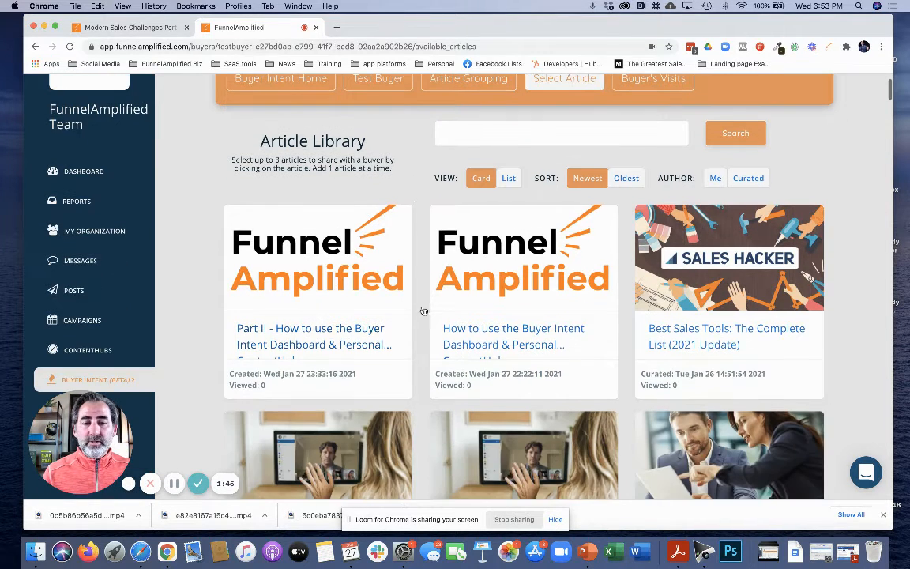
left_click(709, 264)
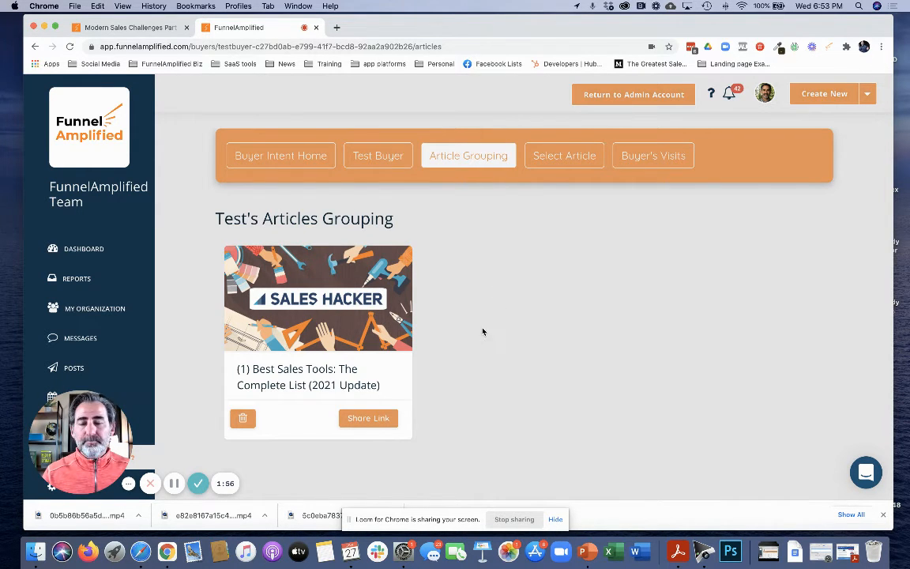
mouse_move(518, 258)
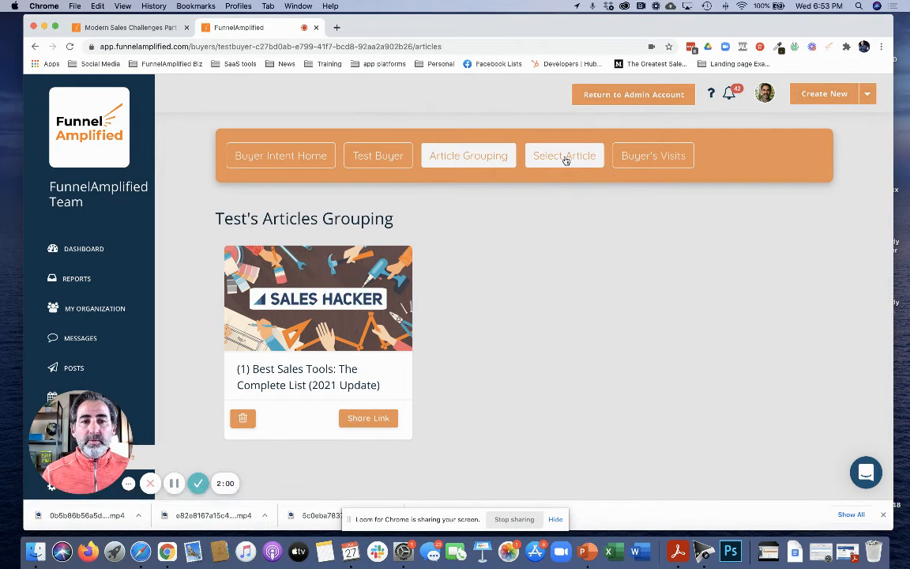
left_click(564, 155)
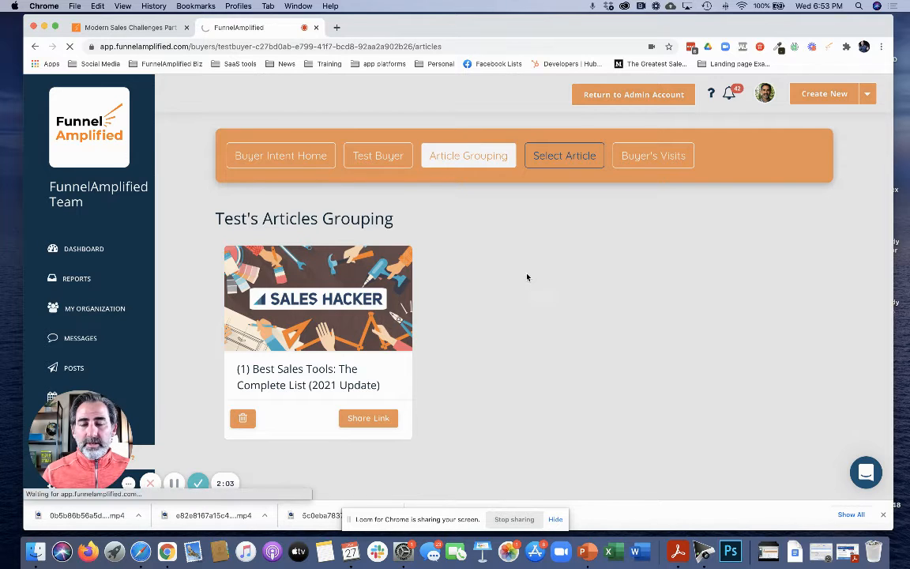
left_click(564, 155)
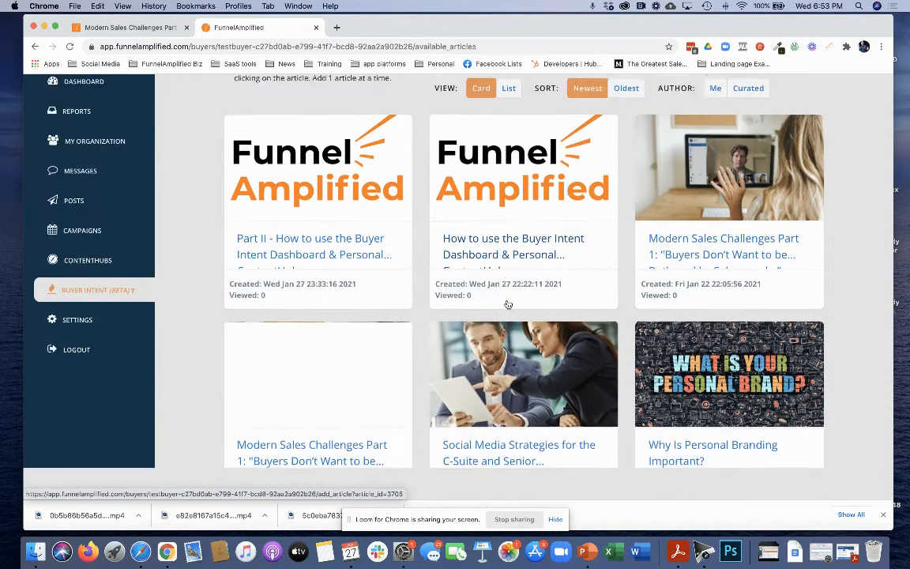
scroll("down", 3)
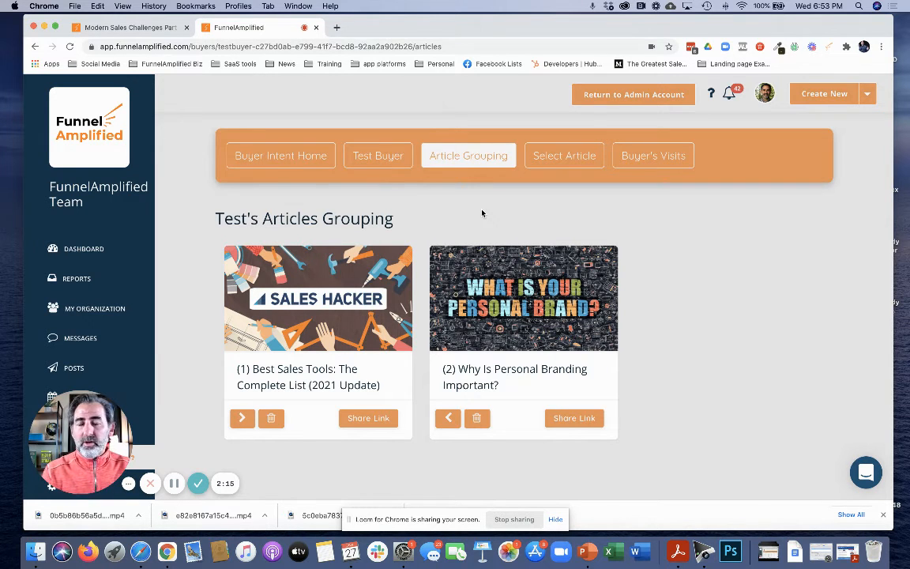
mouse_move(468, 213)
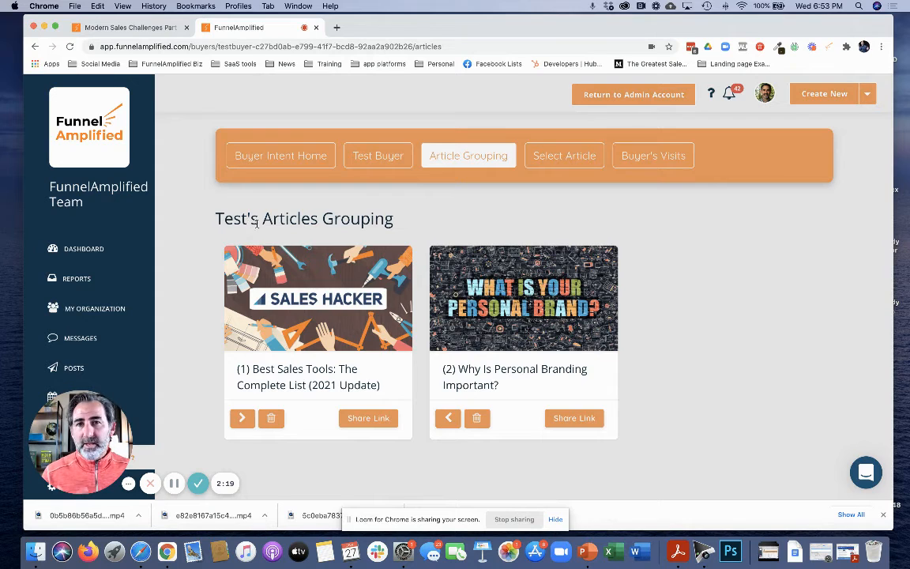
double_click(237, 219)
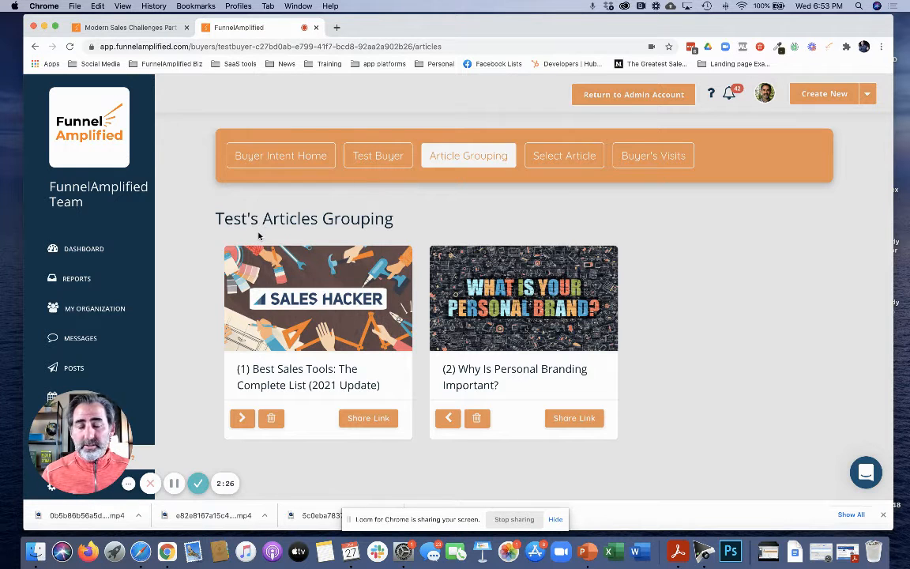
- Delete the Best Sales Tools article, leaving only 'Why Is Personal Branding Important?'
scroll("down", 3)
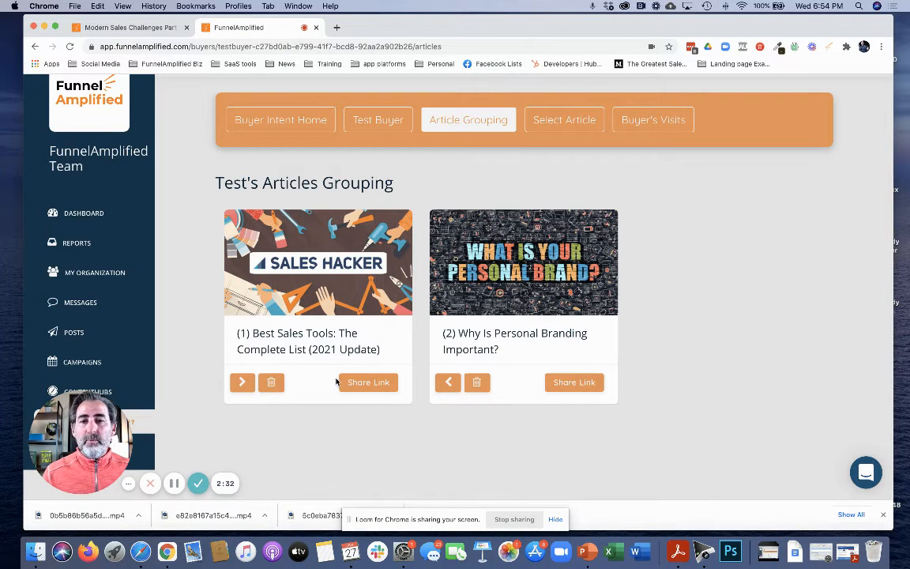
mouse_move(515, 399)
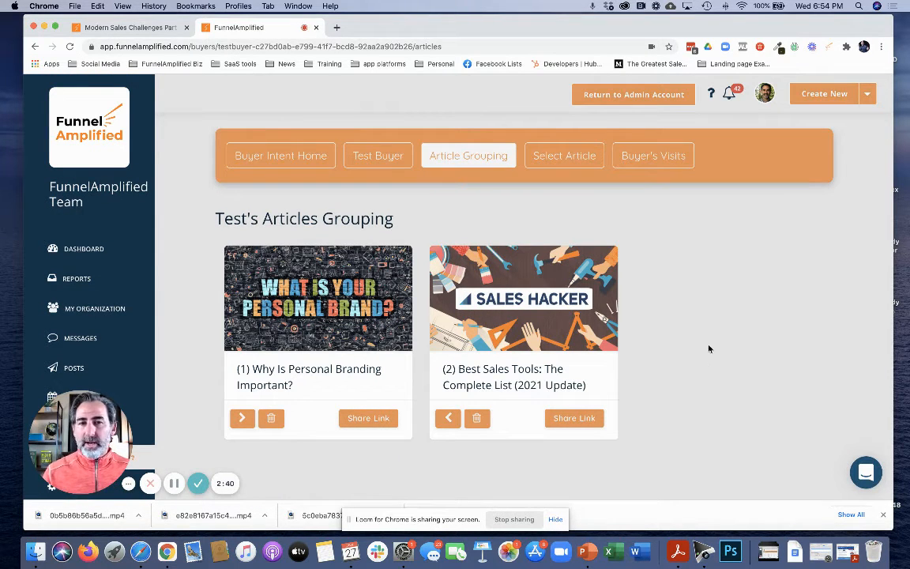
scroll("down", 3)
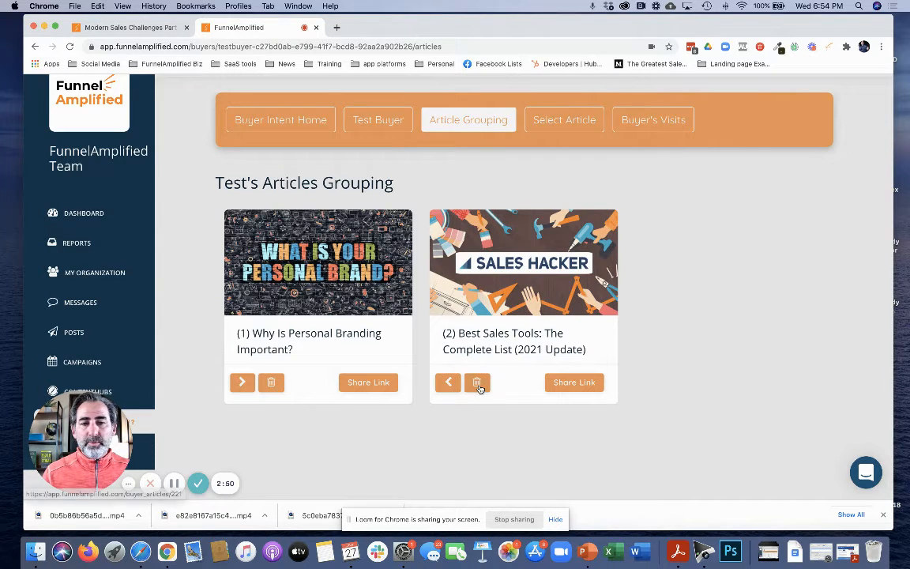
left_click(477, 382)
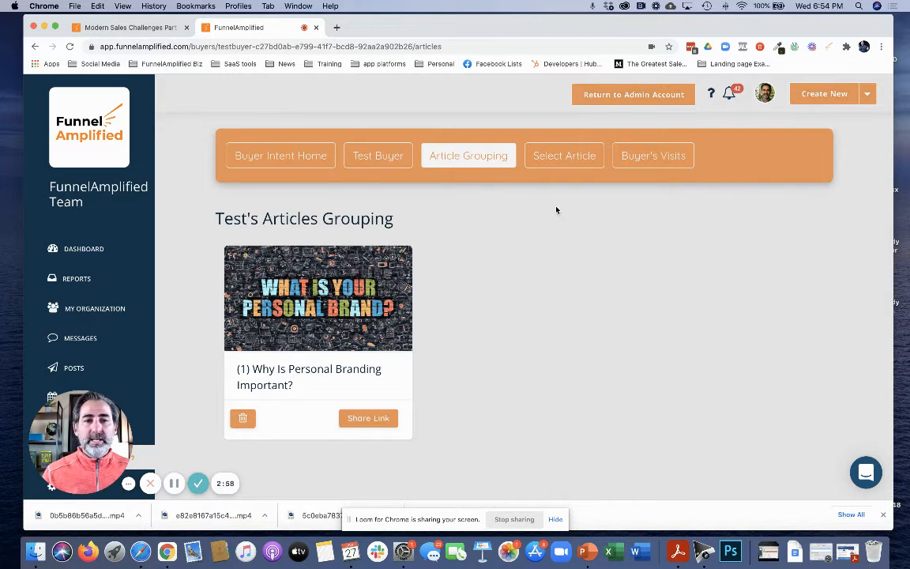
- Add the 'Social Media Strategies for the C-Suite' article after Personal Branding
left_click(564, 155)
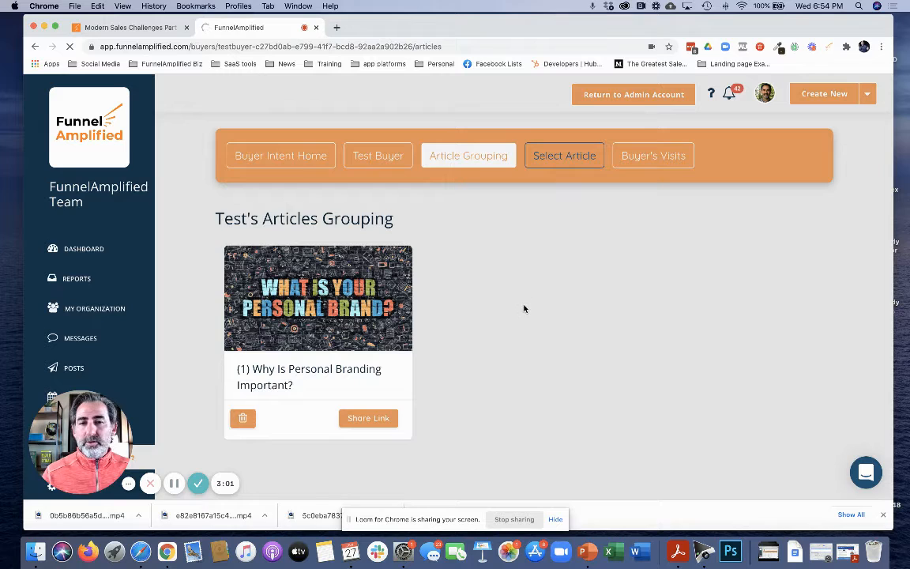
left_click(565, 155)
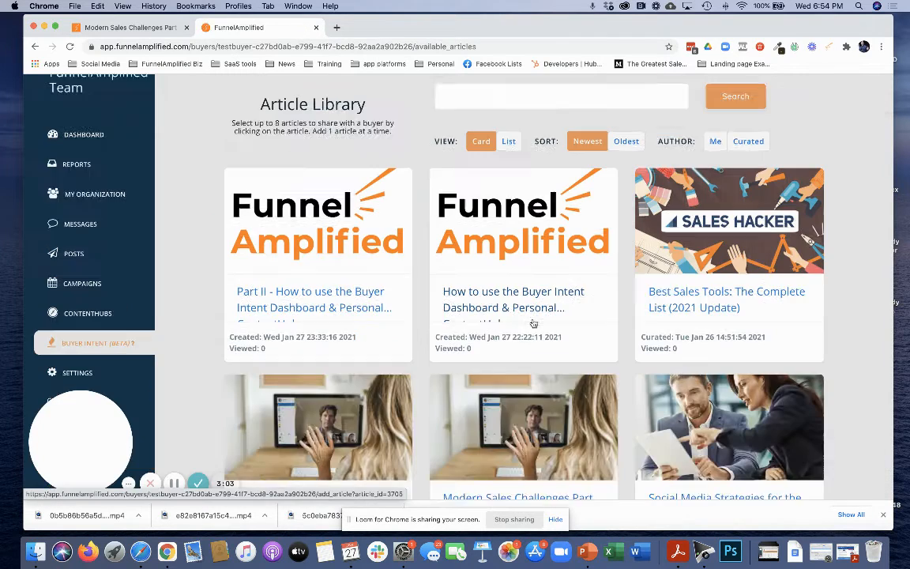
scroll("down", 3)
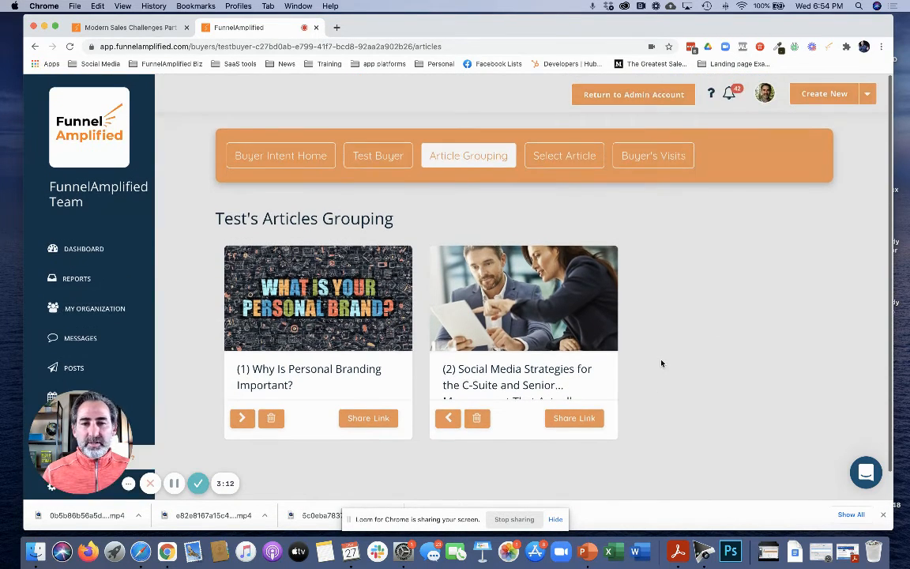
mouse_move(668, 353)
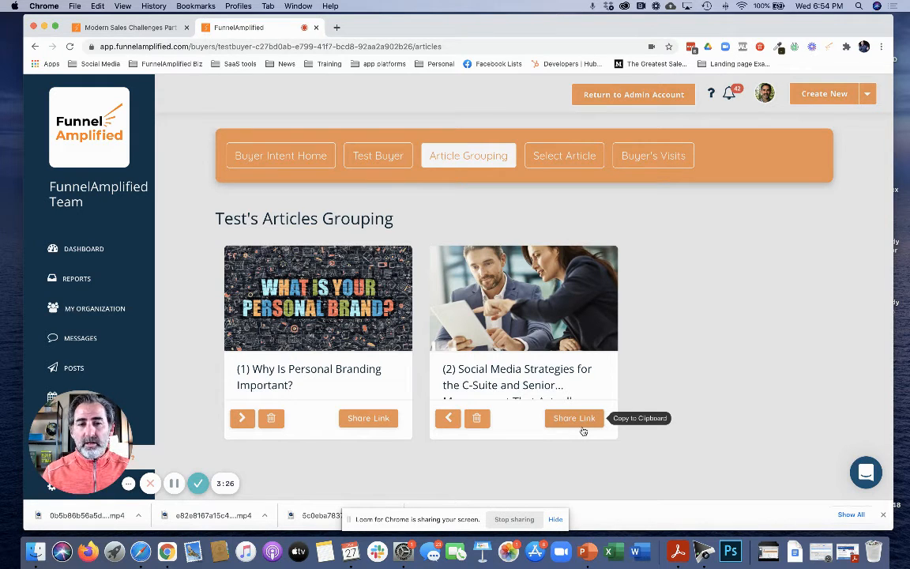
mouse_move(542, 328)
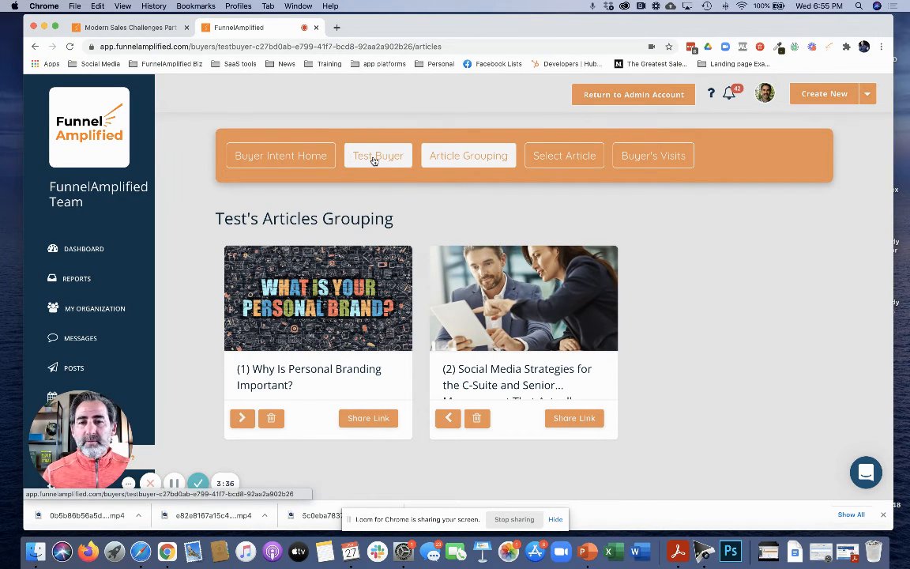
- Return to Test Buyer's dashboard and copy the buyer's personal share link
left_click(378, 155)
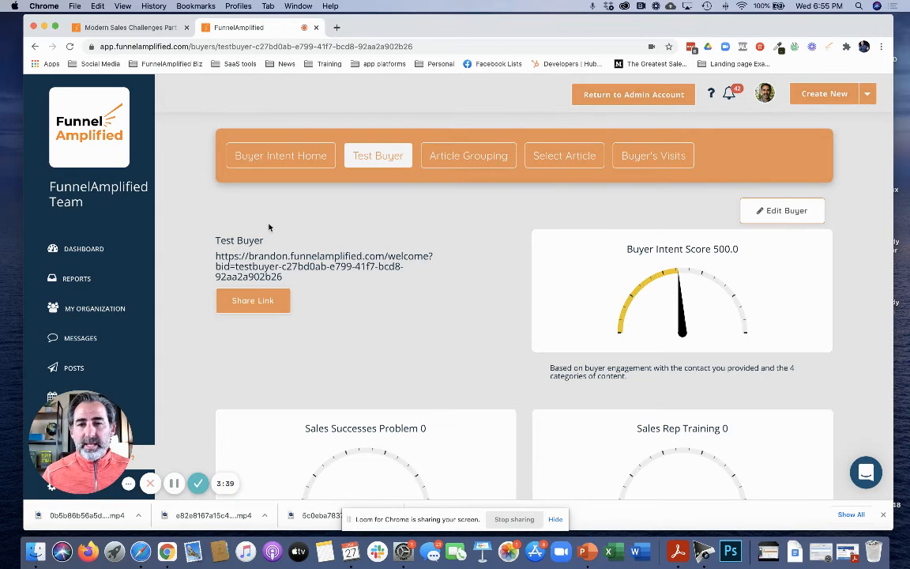
double_click(239, 240)
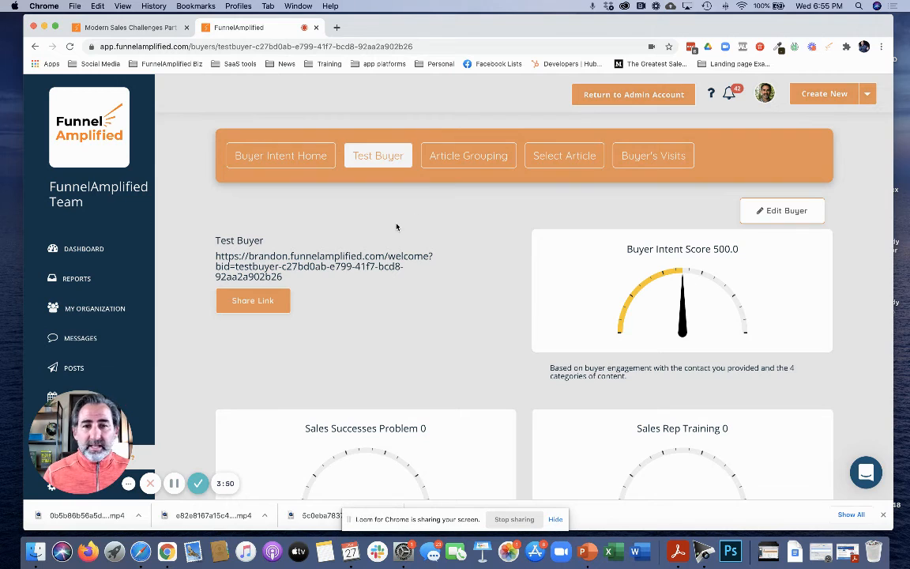
mouse_move(387, 223)
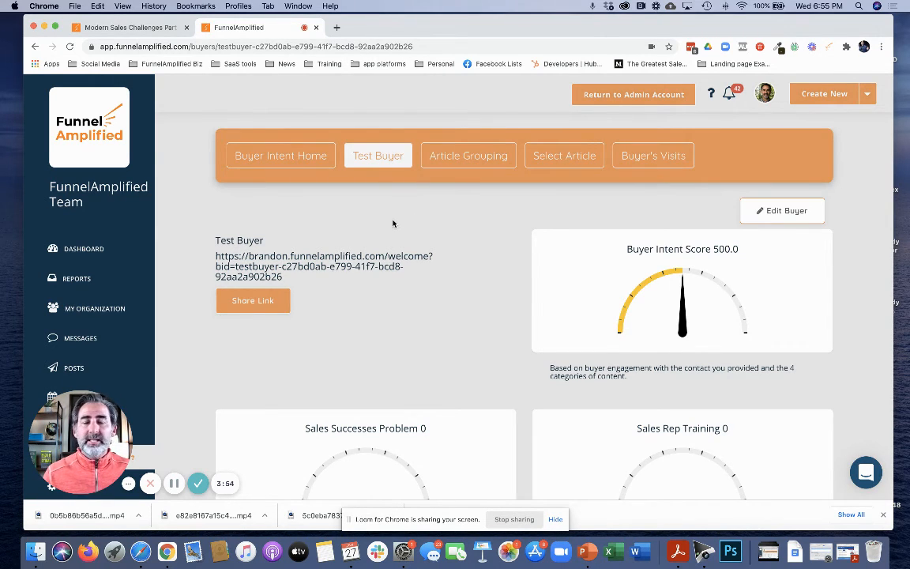
mouse_move(453, 329)
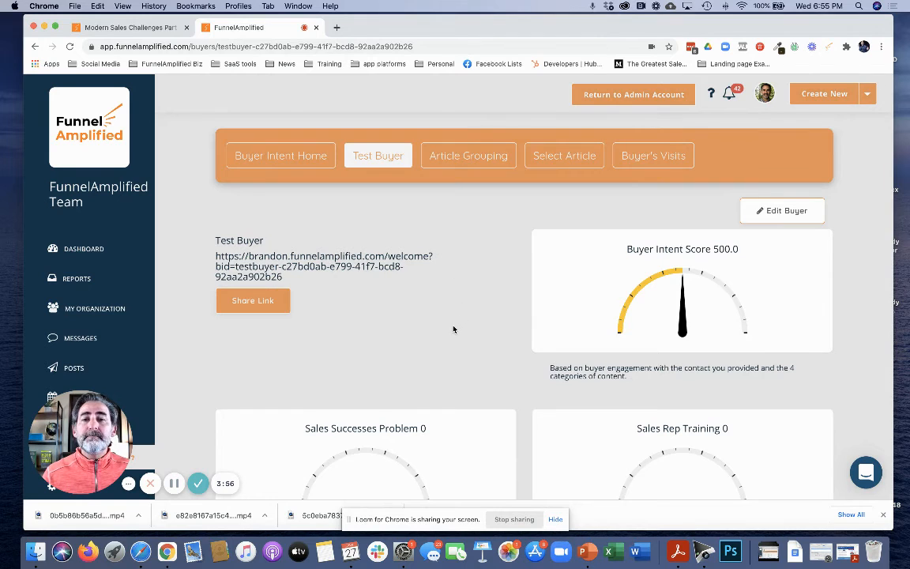
mouse_move(356, 336)
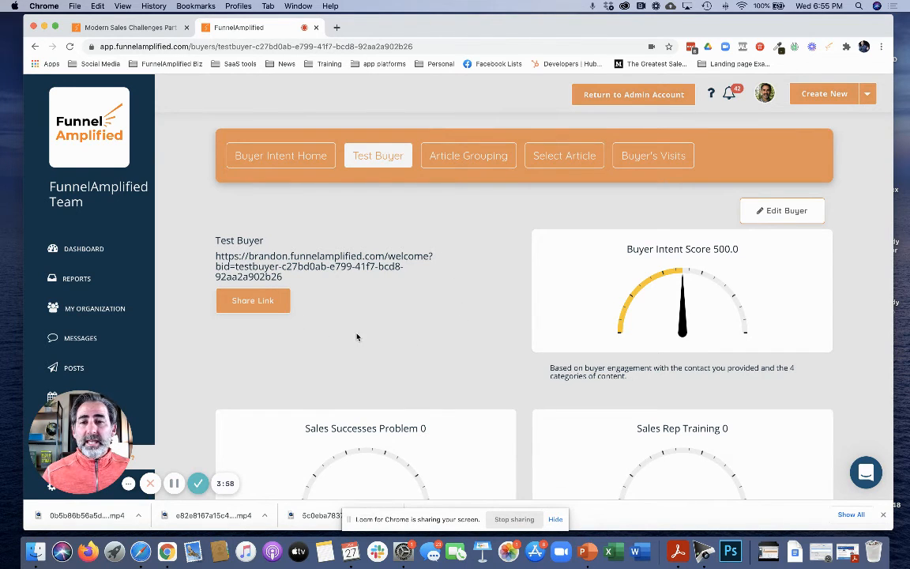
mouse_move(454, 371)
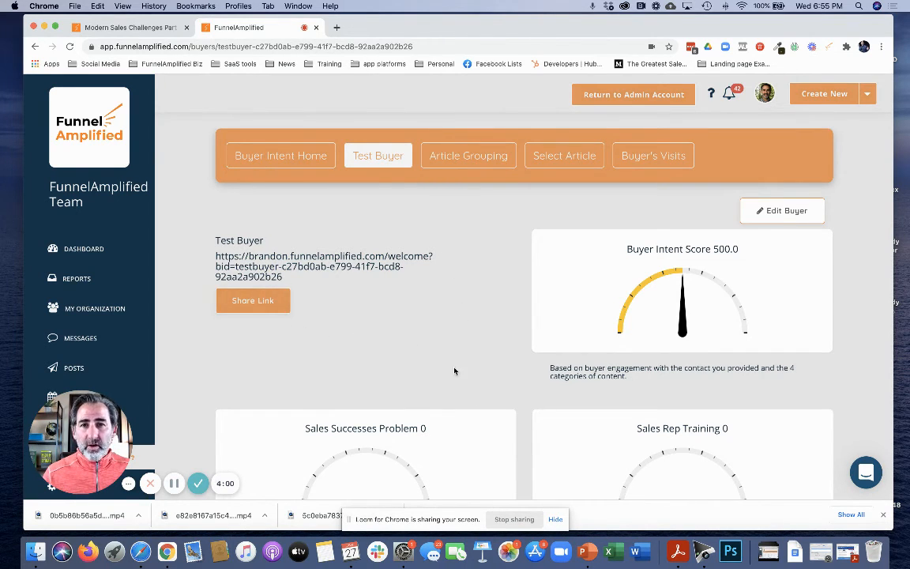
left_click(253, 300)
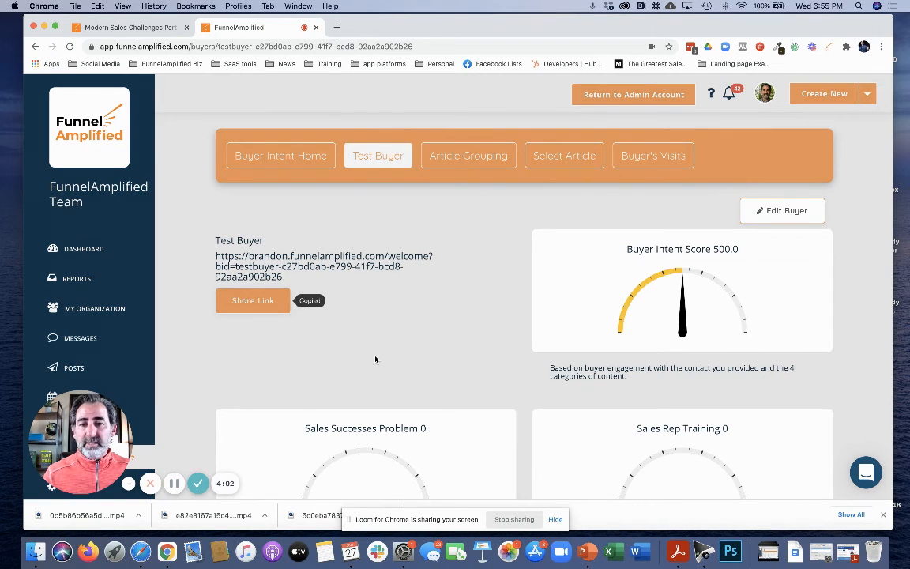